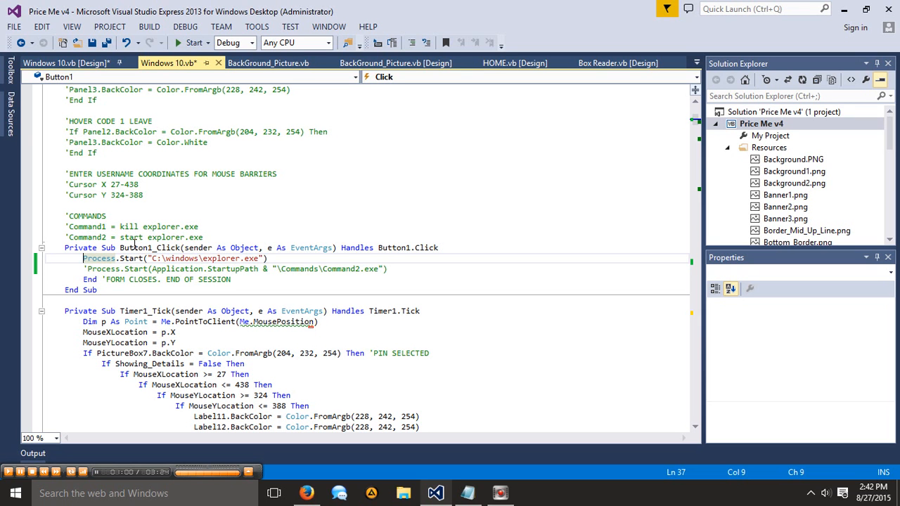
mouse_move(614, 371)
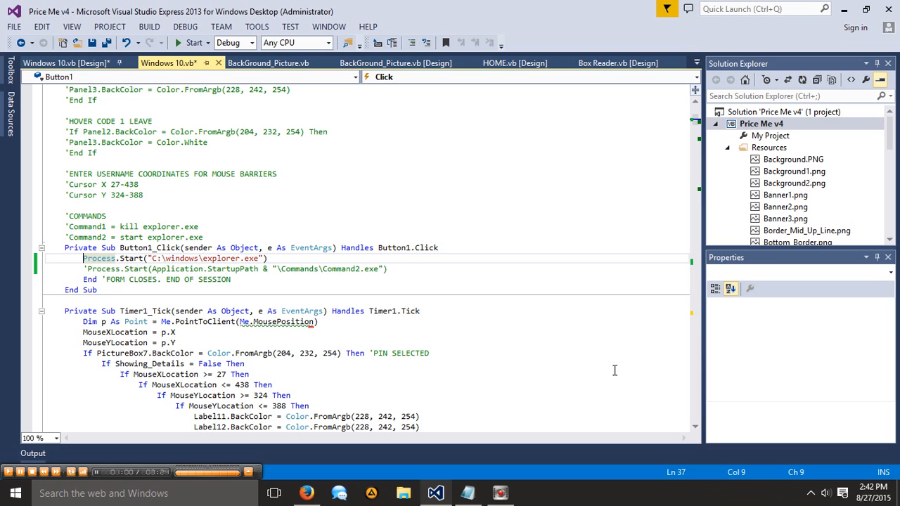
mouse_move(442, 183)
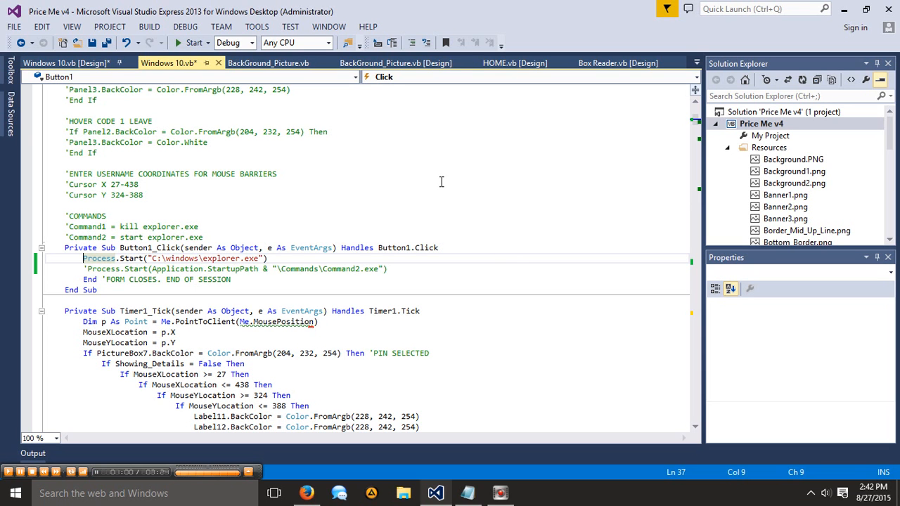
mouse_move(130, 199)
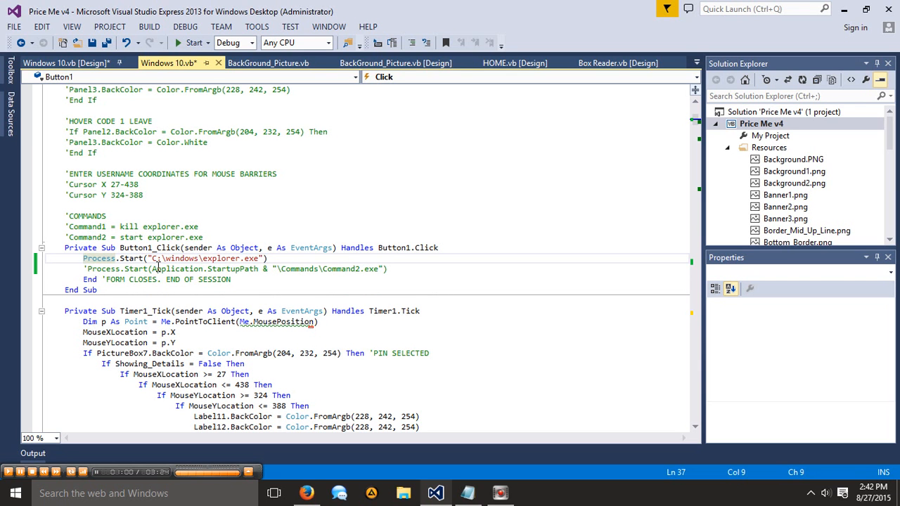
mouse_move(546, 493)
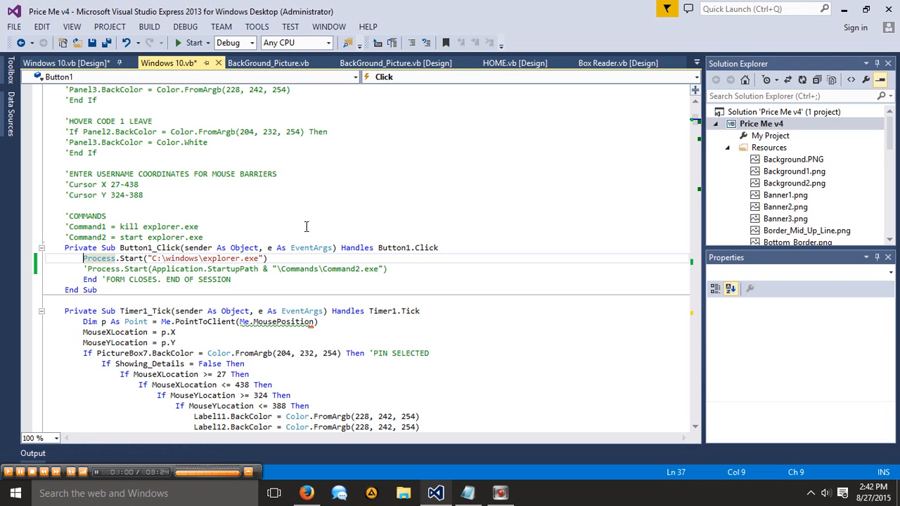
mouse_move(155, 279)
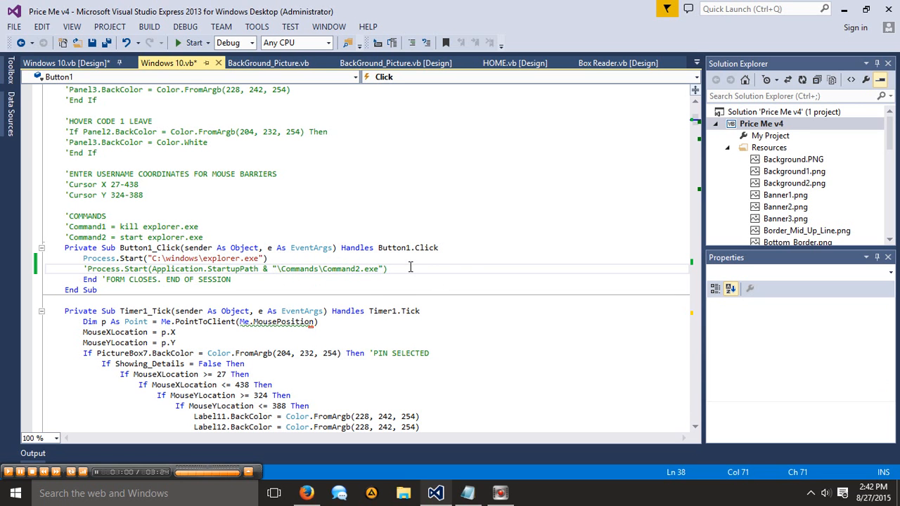
mouse_move(348, 304)
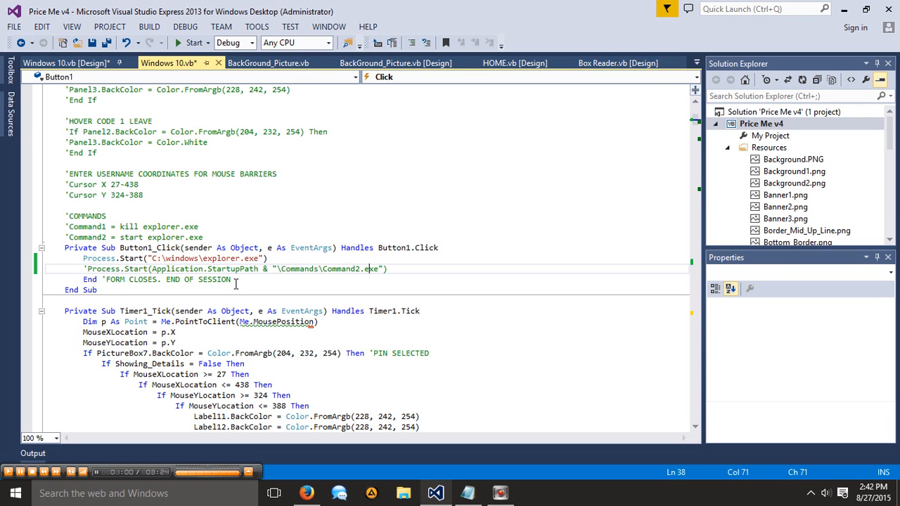
mouse_move(593, 503)
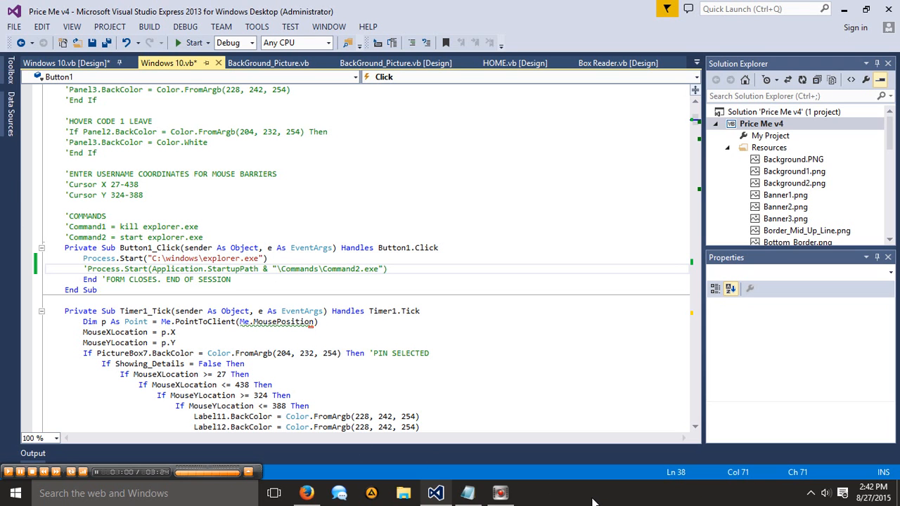
mouse_move(262, 288)
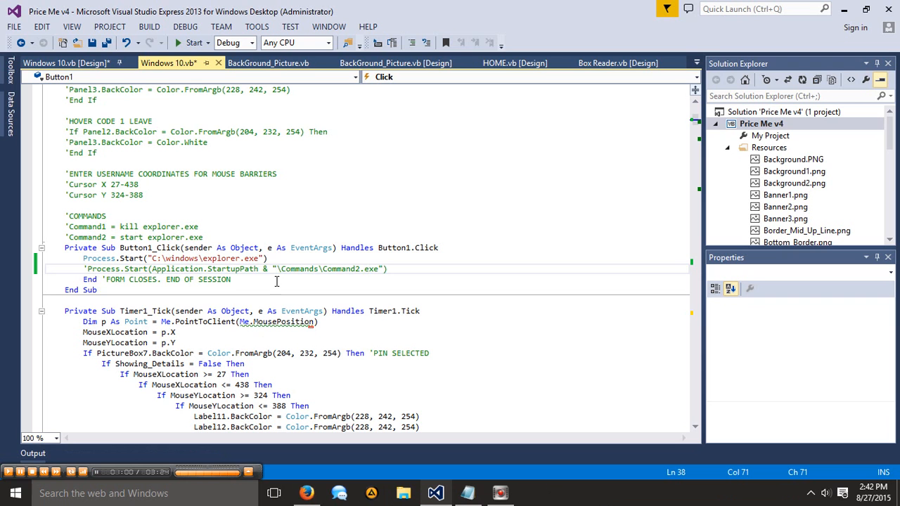
click(211, 259)
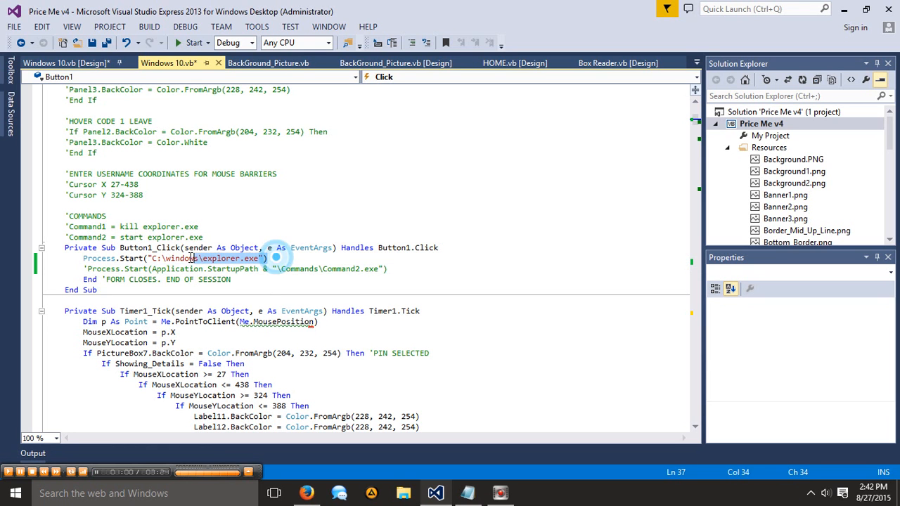
click(98, 259)
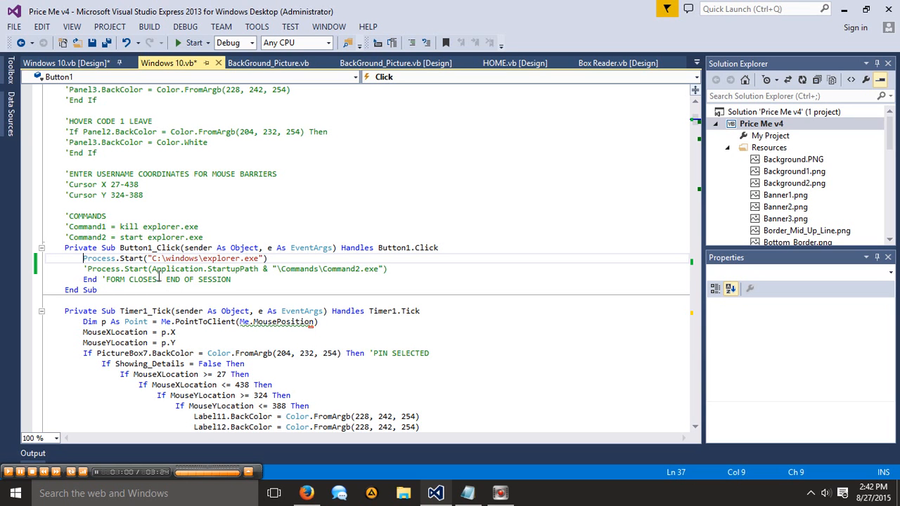
mouse_move(276, 276)
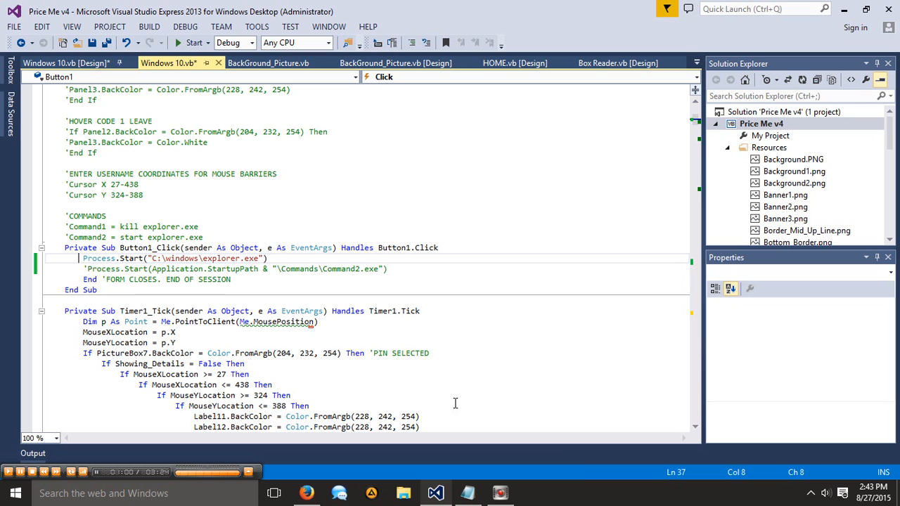
mouse_move(456, 371)
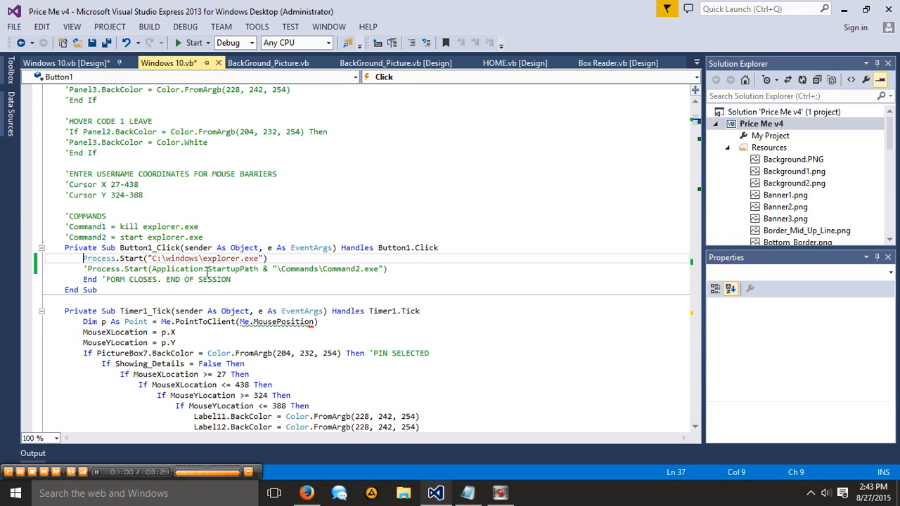
mouse_move(340, 315)
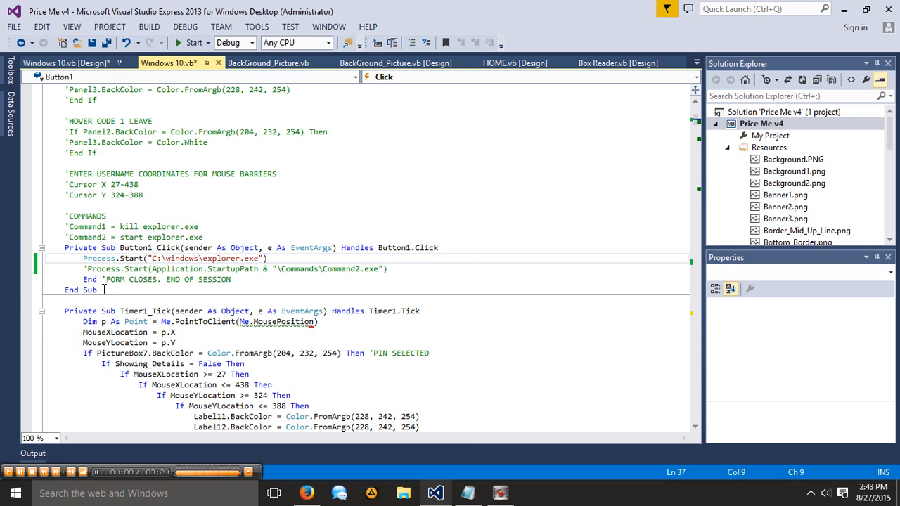
mouse_move(513, 421)
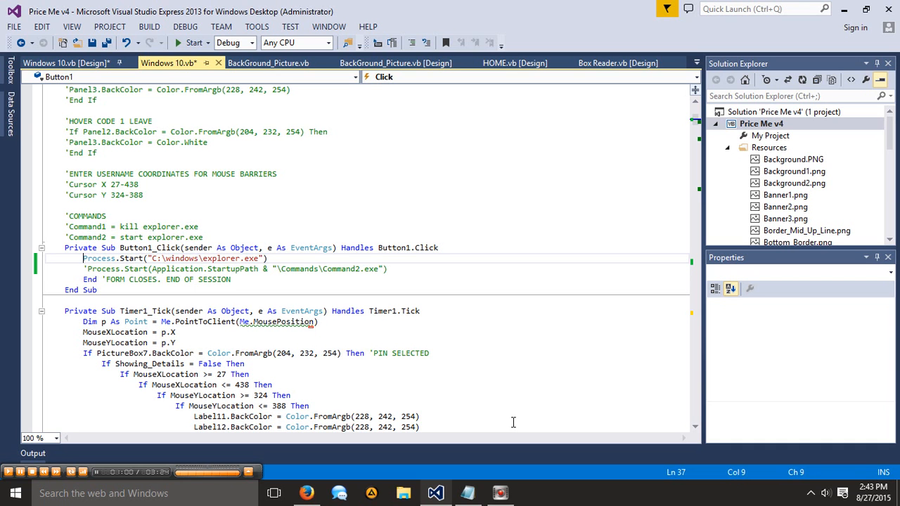
mouse_move(444, 357)
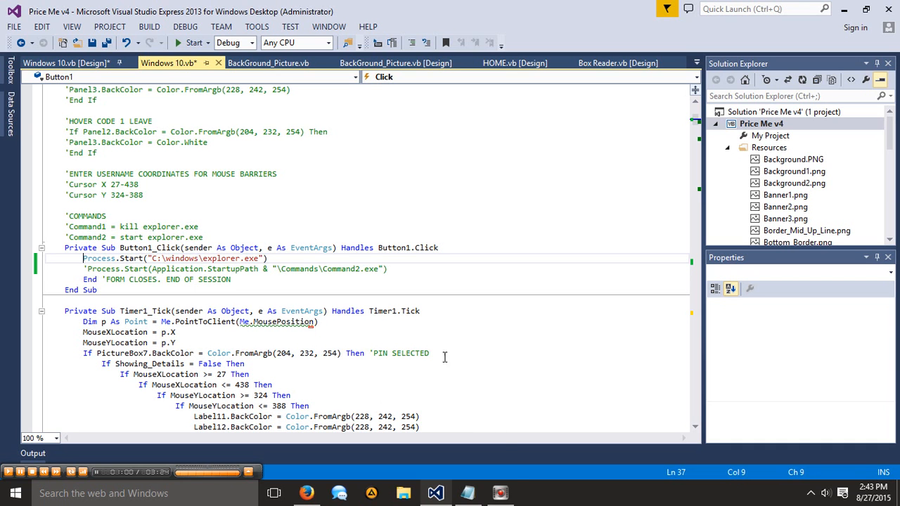